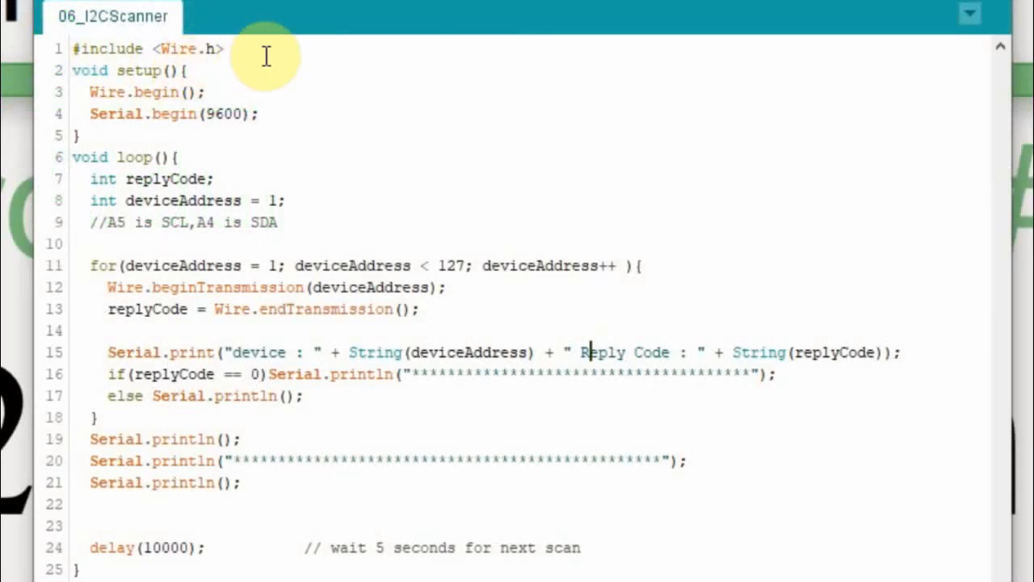
{"action": "mouse_move", "coordinate": [222, 59]}
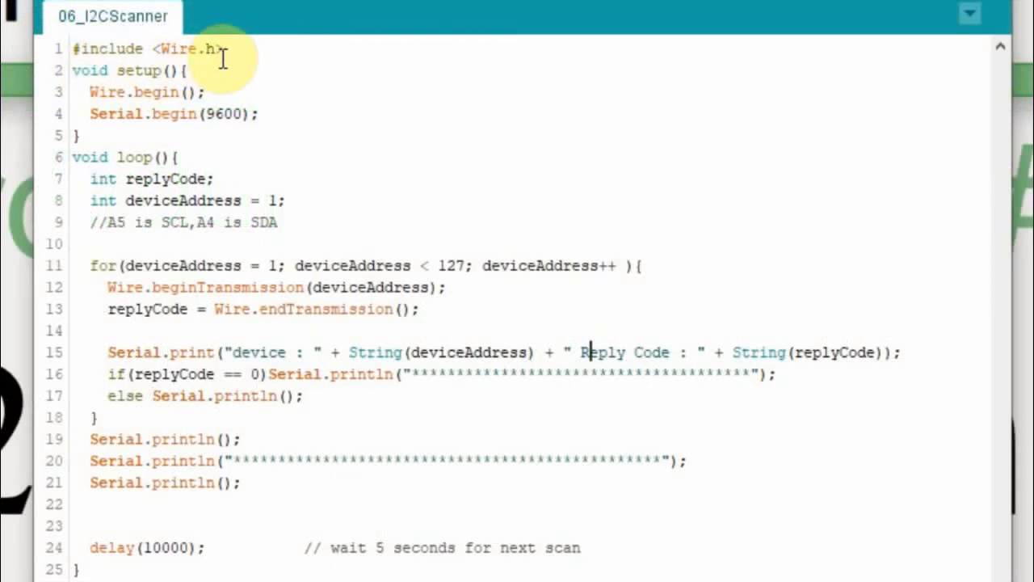
Change the for-loop upper bound on line 11 from 127 to 128
{"action": "double_click", "coordinate": [148, 91]}
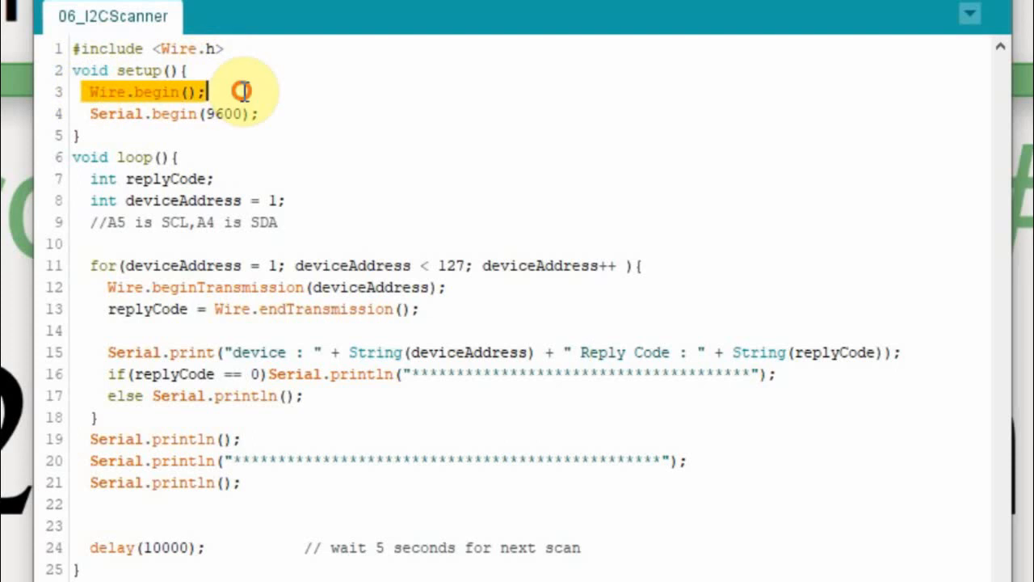
{"action": "mouse_move", "coordinate": [289, 60]}
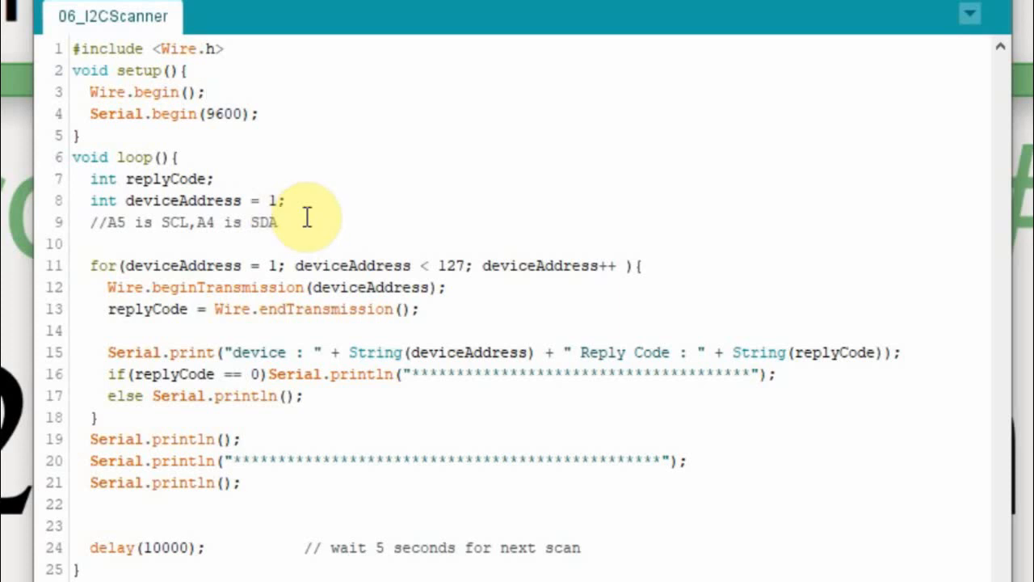
{"action": "mouse_move", "coordinate": [254, 222]}
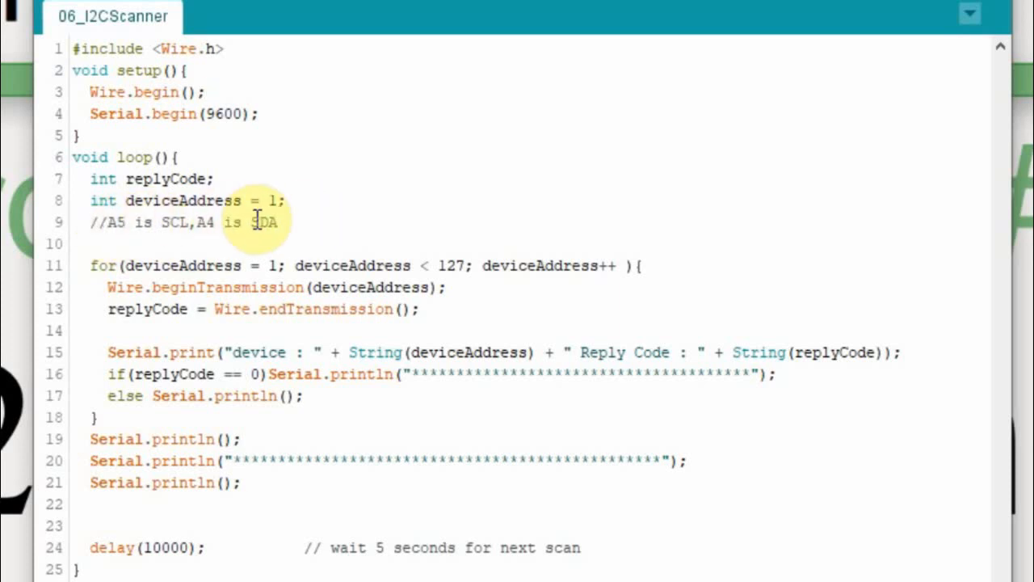
{"action": "mouse_move", "coordinate": [323, 226]}
{"action": "type", "text": "8"}
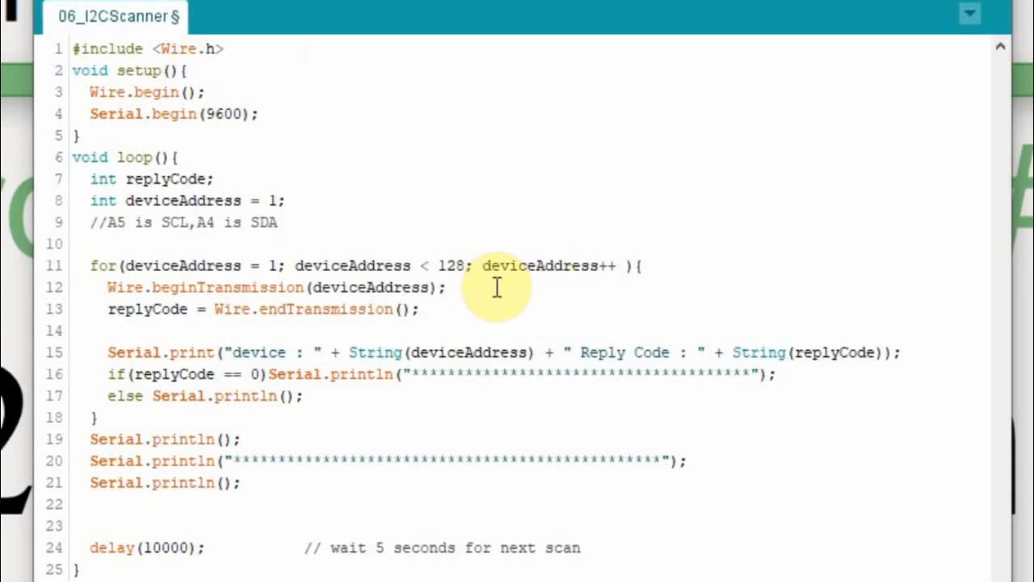
{"action": "mouse_move", "coordinate": [579, 271]}
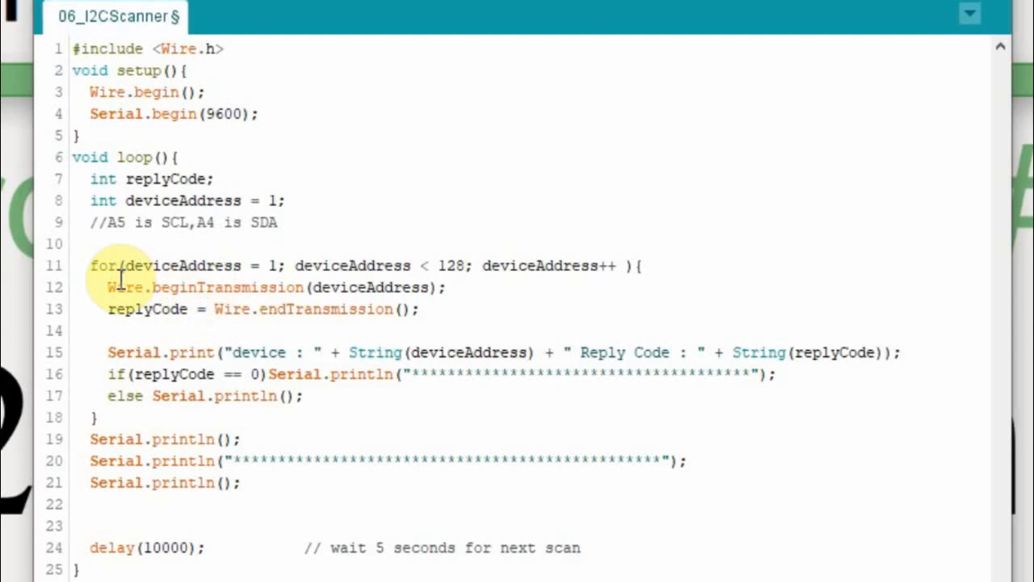
{"action": "mouse_move", "coordinate": [393, 309]}
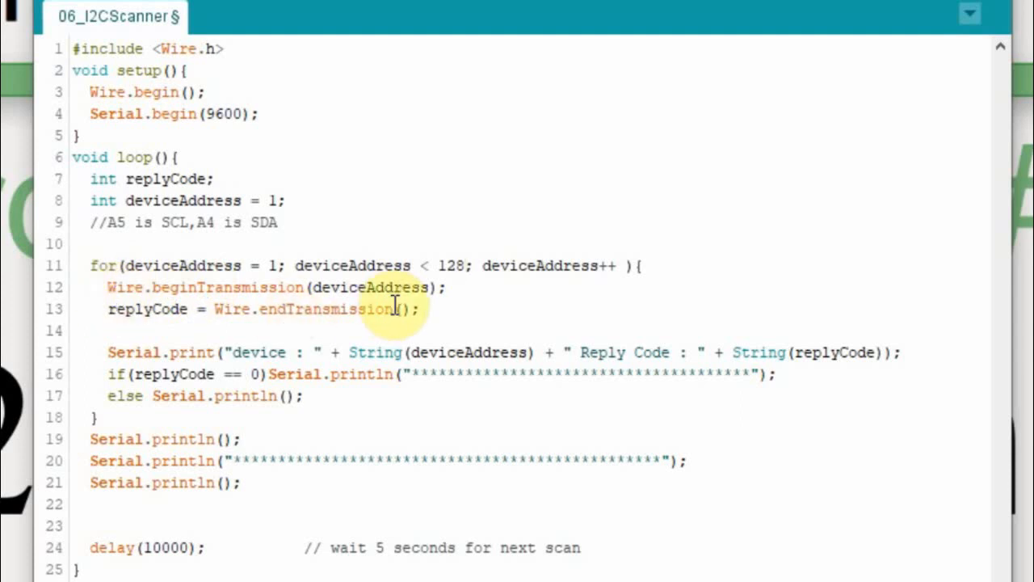
{"action": "mouse_move", "coordinate": [473, 325]}
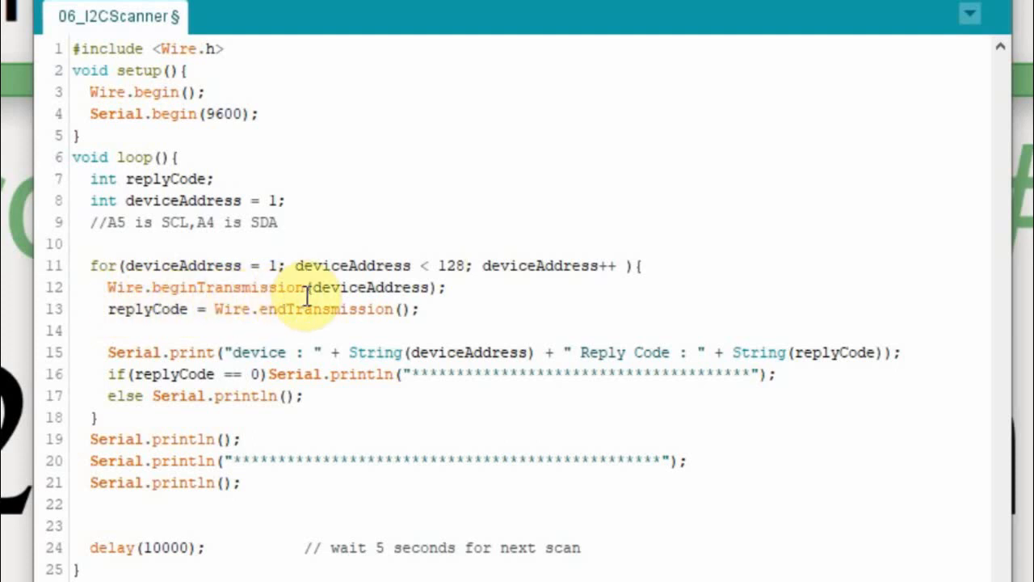
{"action": "double_click", "coordinate": [372, 287]}
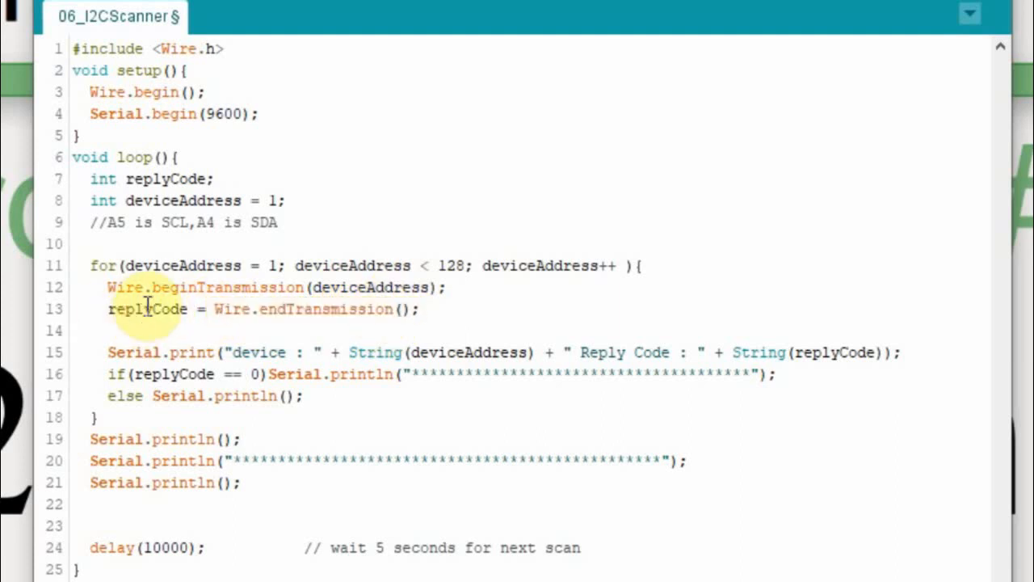
{"action": "mouse_move", "coordinate": [161, 308]}
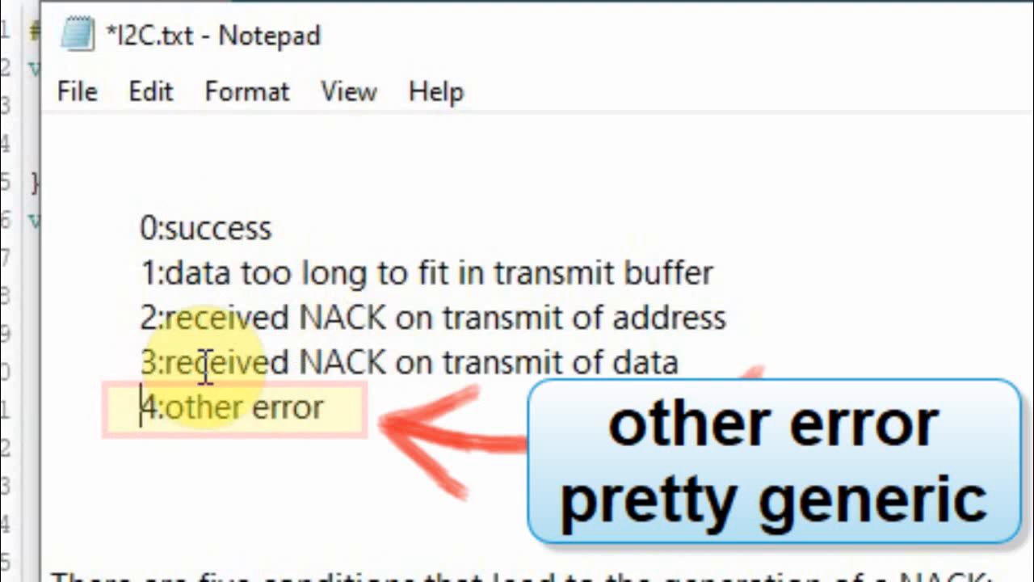
{"action": "mouse_move", "coordinate": [134, 194]}
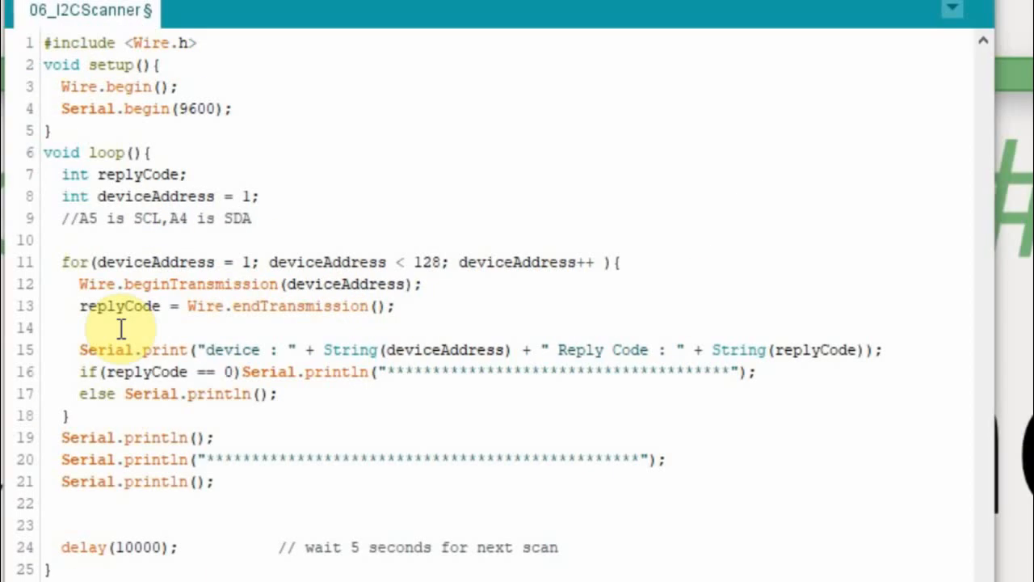
{"action": "mouse_move", "coordinate": [151, 314]}
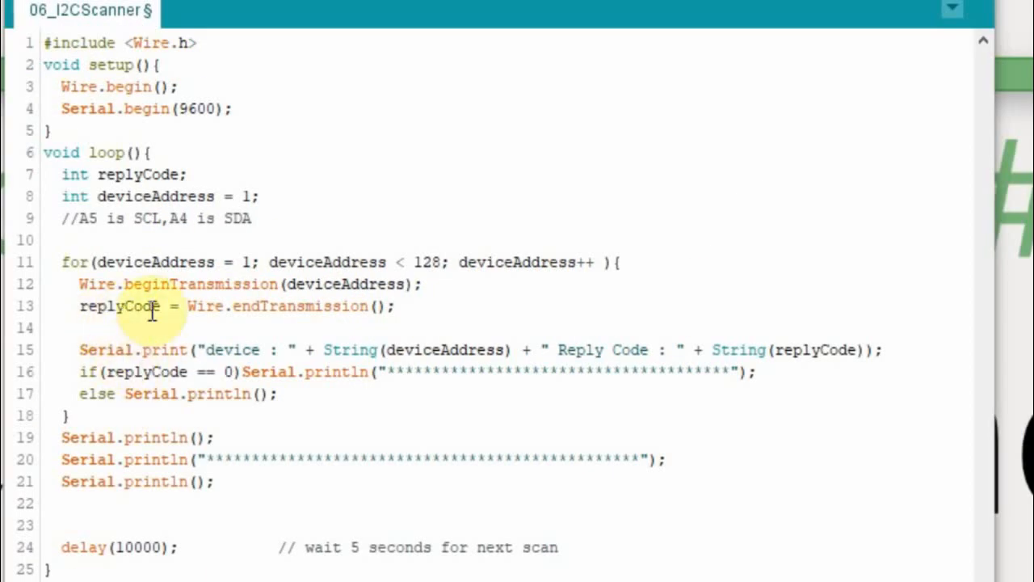
{"action": "mouse_move", "coordinate": [80, 350]}
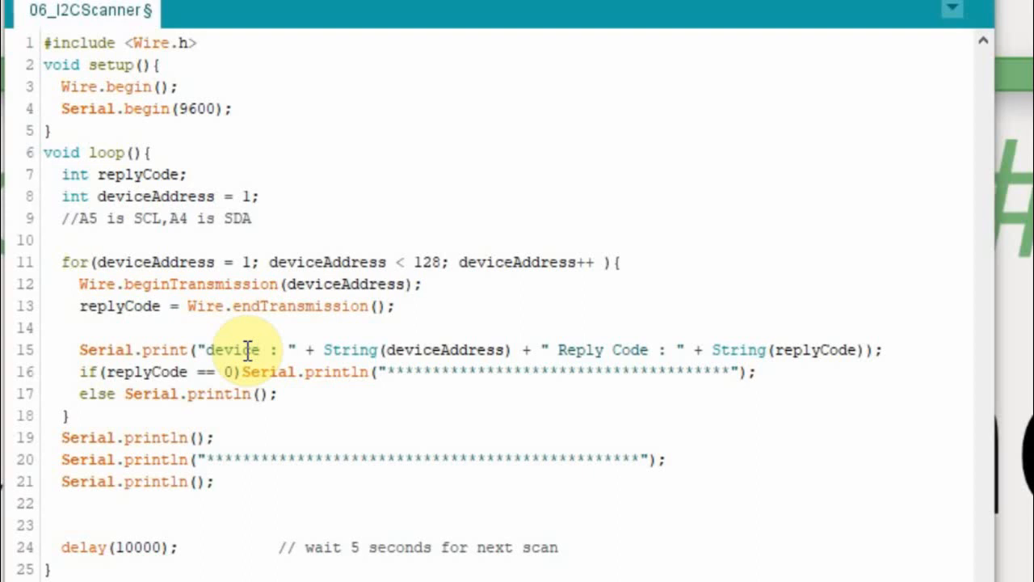
Change the line 24 delay comment from 'wait 5 seconds' to 'wait 10 seconds'
{"action": "double_click", "coordinate": [443, 350]}
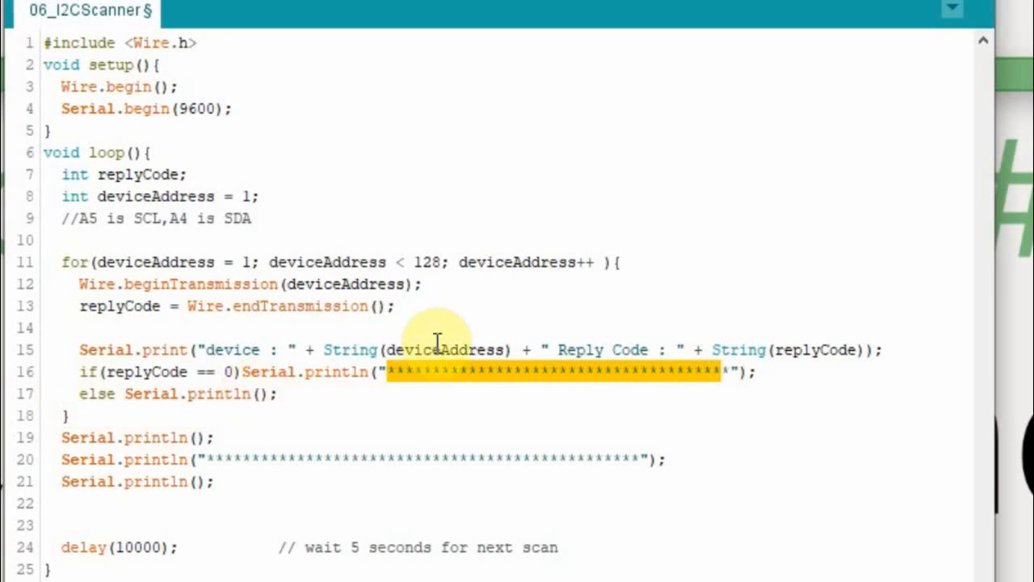
{"action": "mouse_move", "coordinate": [63, 437]}
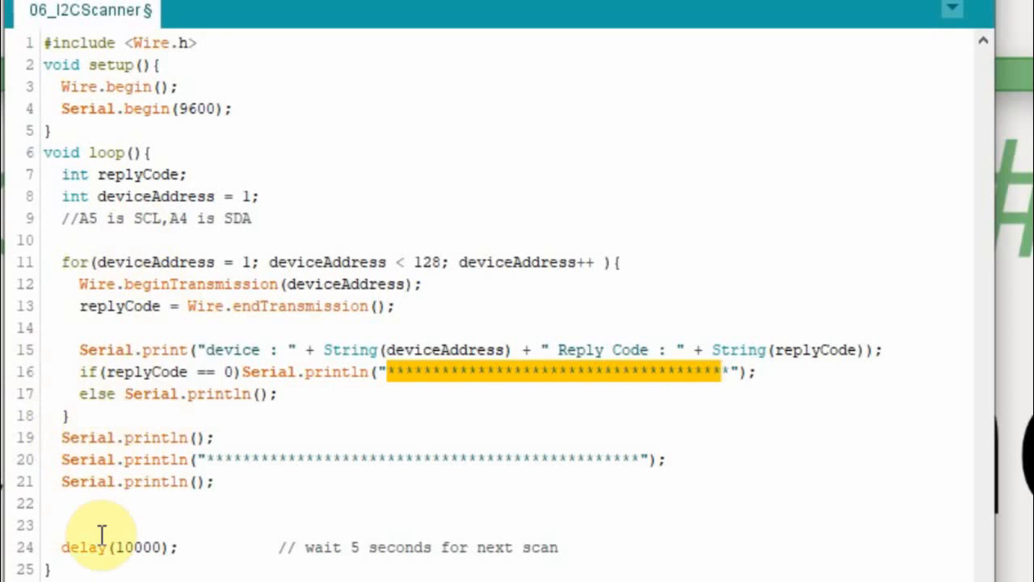
{"action": "left_click", "coordinate": [134, 547]}
{"action": "type", "text": "10"}
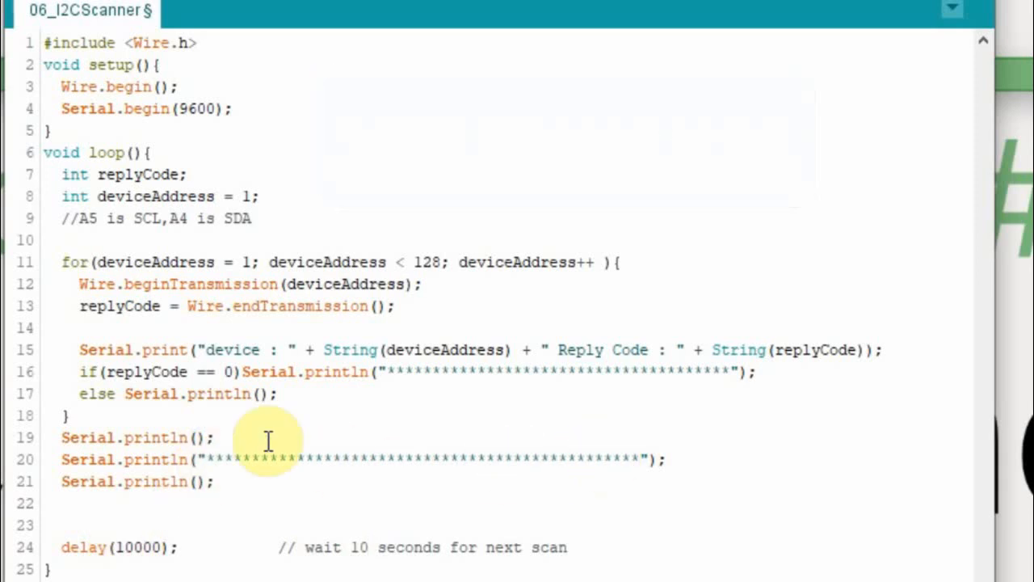
{"action": "mouse_move", "coordinate": [169, 226]}
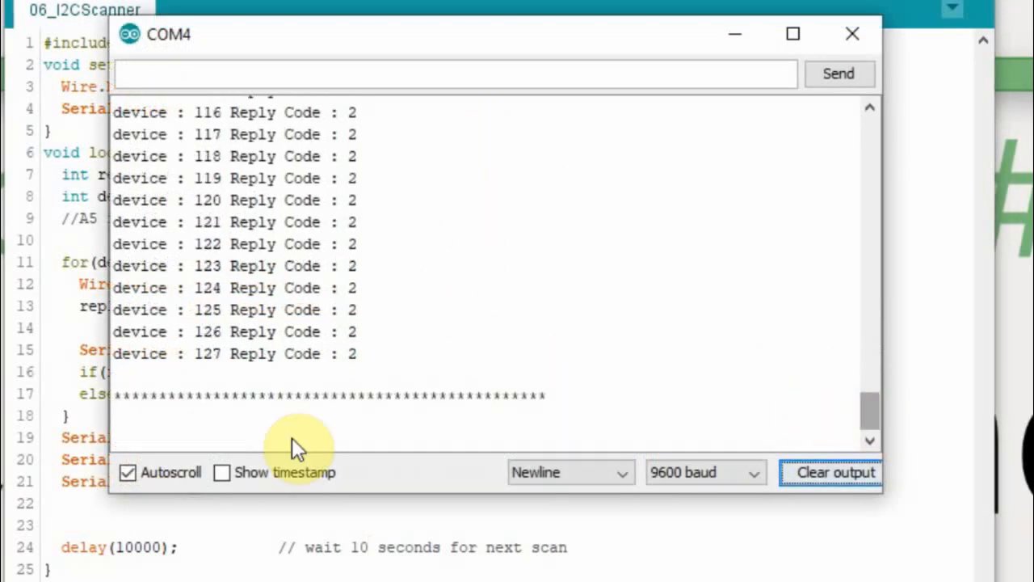
Untick Autoscroll and scroll the Serial Monitor up to the device 80 and 88 lines
{"action": "left_click", "coordinate": [127, 472]}
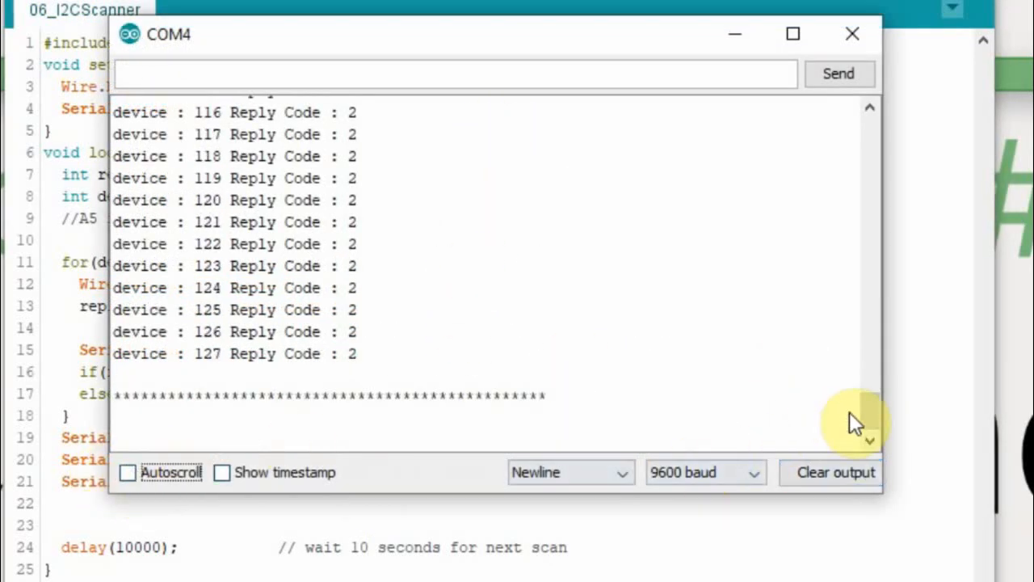
{"action": "left_click_drag", "start_coordinate": [856, 421], "coordinate": [856, 316]}
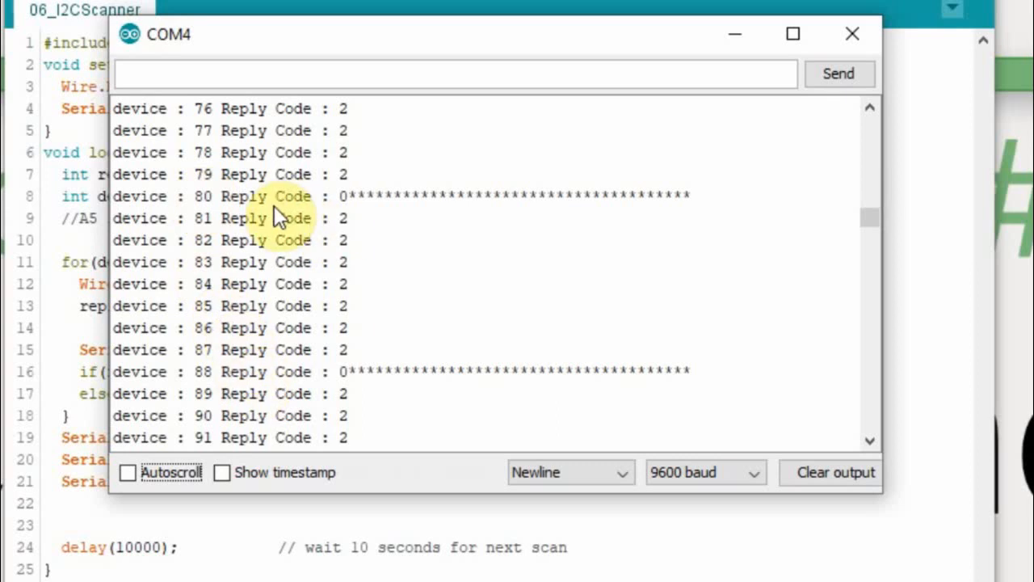
{"action": "mouse_move", "coordinate": [211, 210]}
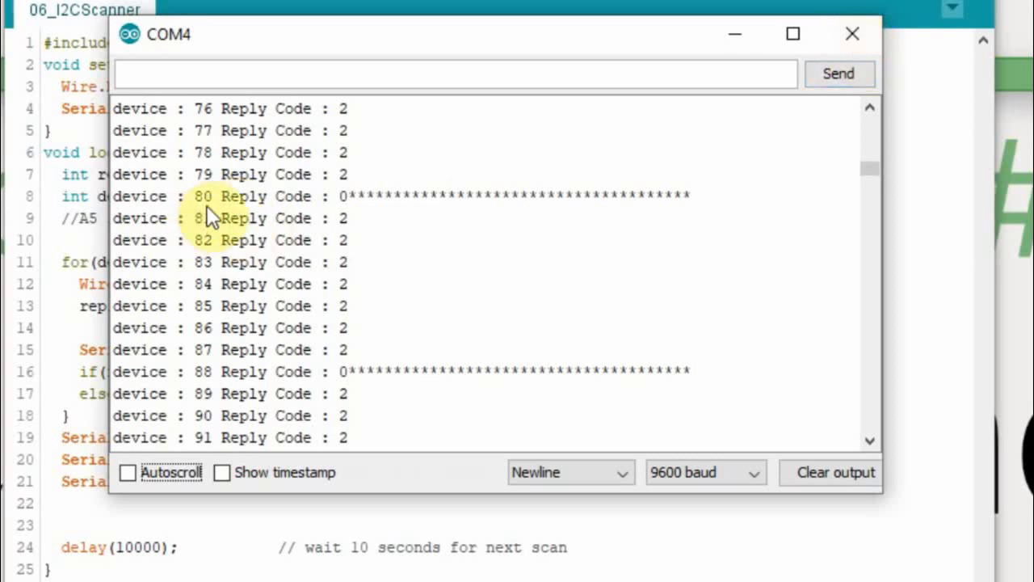
{"action": "mouse_move", "coordinate": [347, 255]}
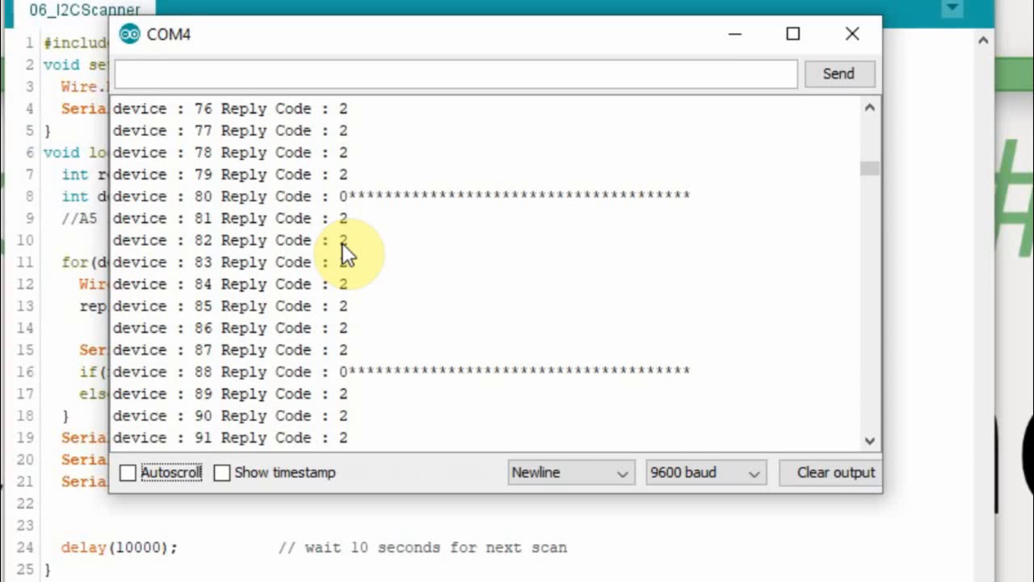
Close the Serial Monitor and select the print call after the if condition
{"action": "left_click", "coordinate": [852, 34]}
{"action": "type", "text": "//"}
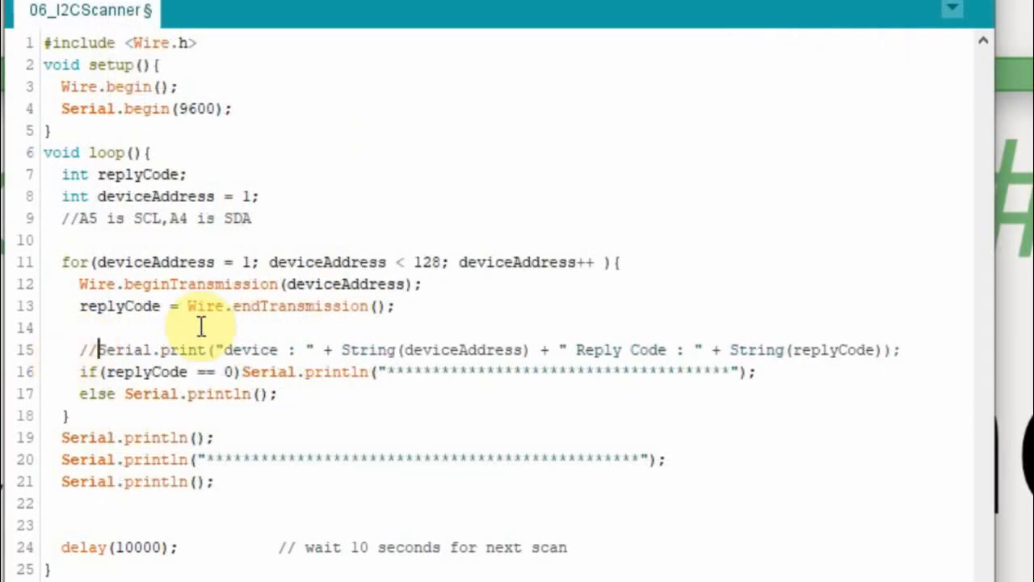
{"action": "mouse_move", "coordinate": [101, 347]}
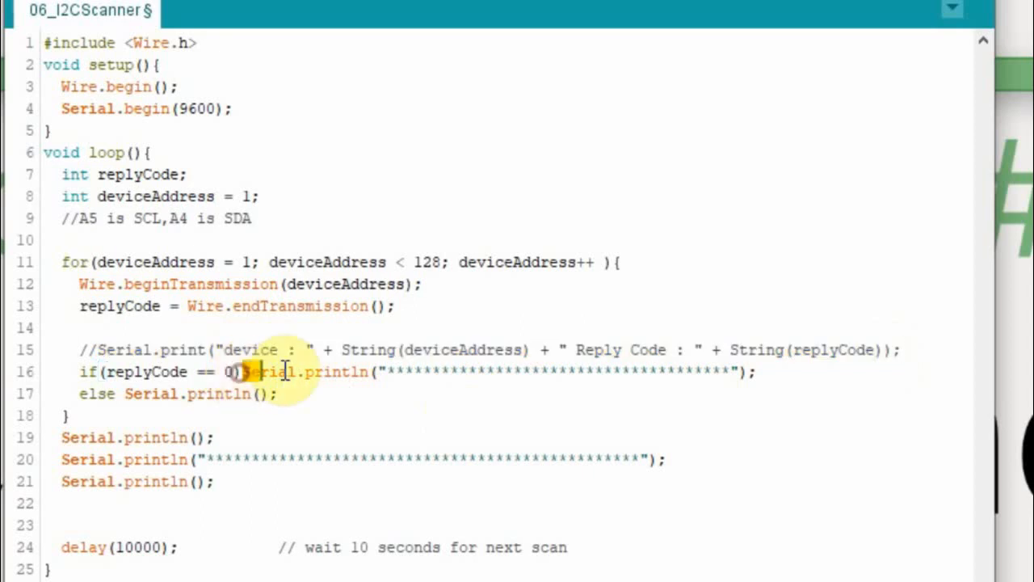
{"action": "left_click_drag", "start_coordinate": [243, 372], "coordinate": [756, 372]}
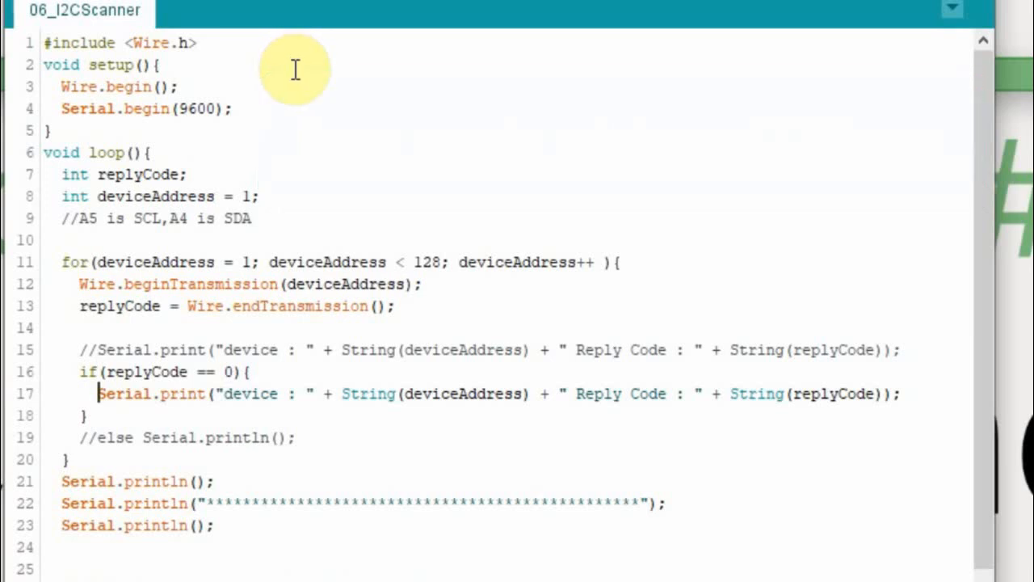
{"action": "mouse_move", "coordinate": [290, 393]}
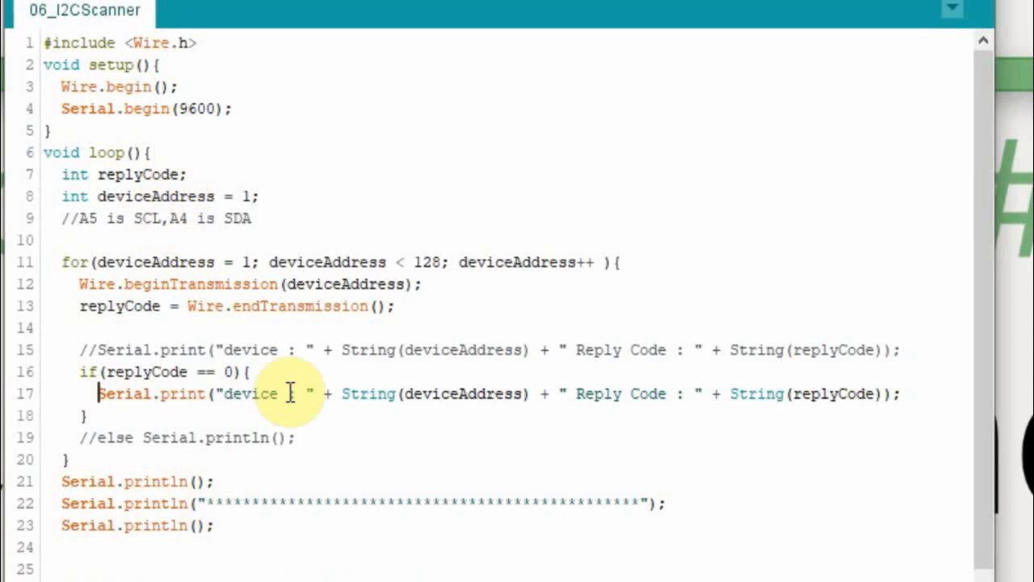
{"action": "mouse_move", "coordinate": [243, 121]}
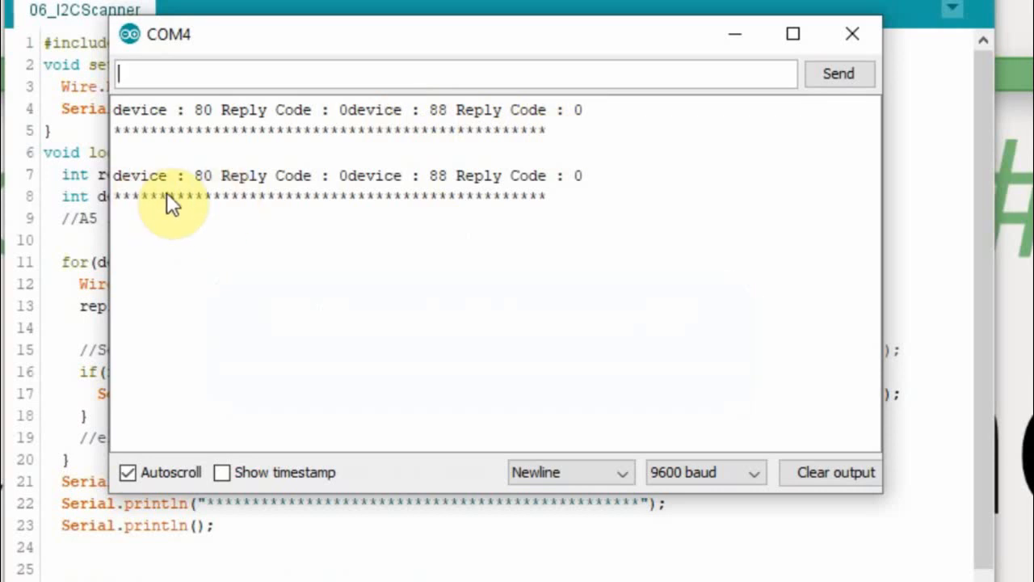
{"action": "mouse_move", "coordinate": [303, 185]}
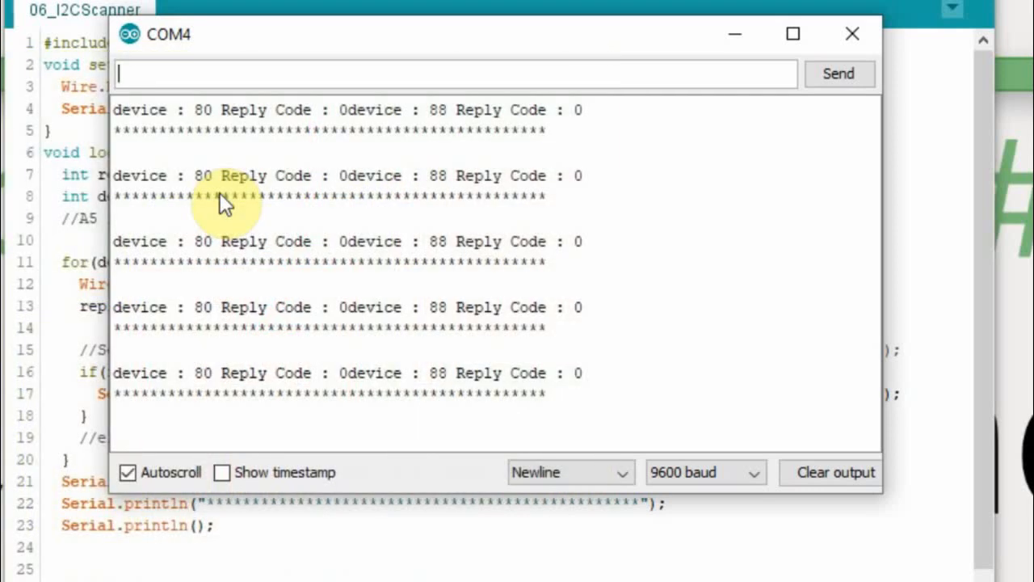
Close the Serial Monitor to return to editing the sketch
{"action": "left_click", "coordinate": [851, 34]}
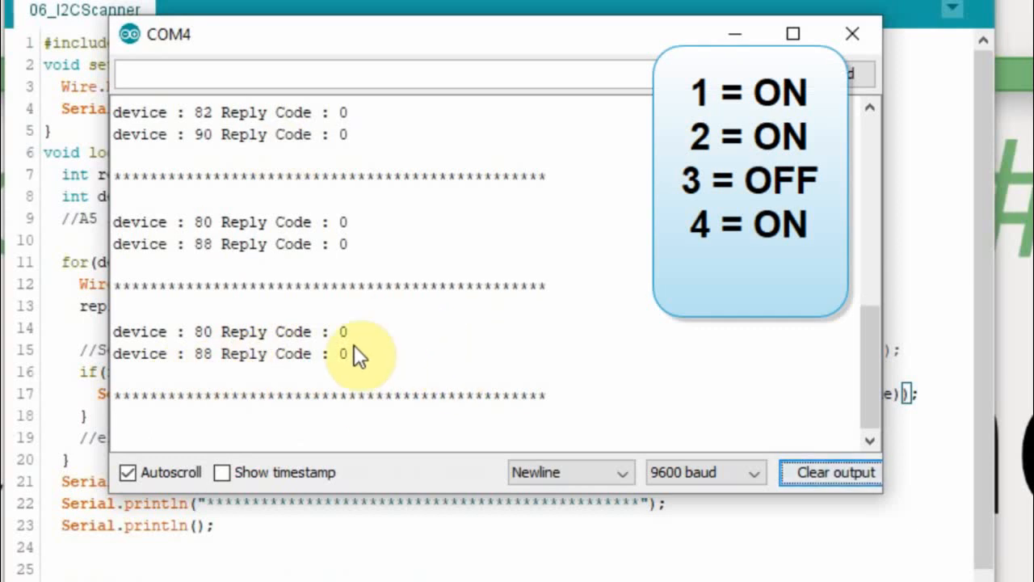
{"action": "mouse_move", "coordinate": [485, 348]}
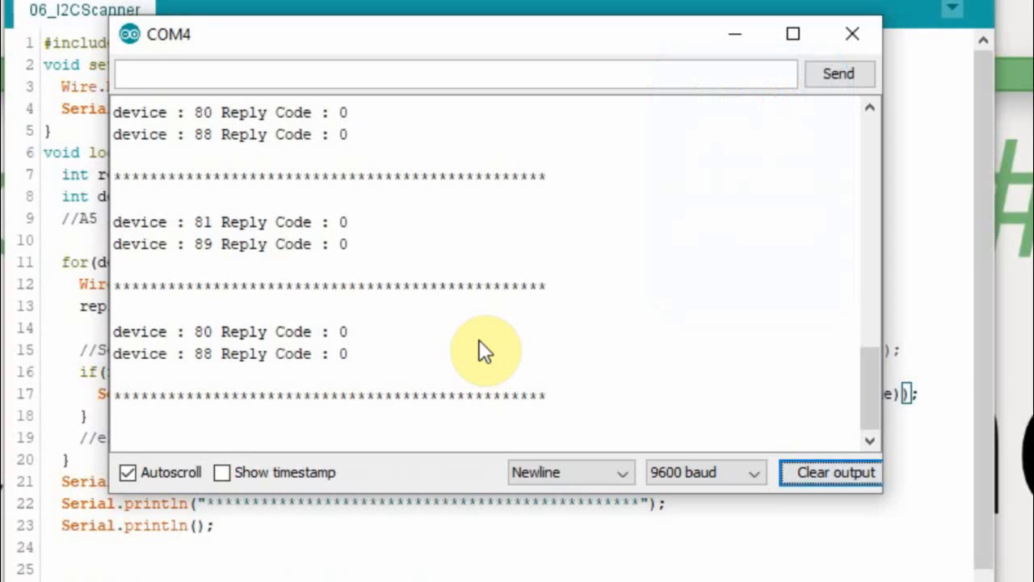
Scroll through the scan results and close the COM4 Serial Monitor
{"action": "scroll", "scroll_direction": "down", "scroll_amount": 3}
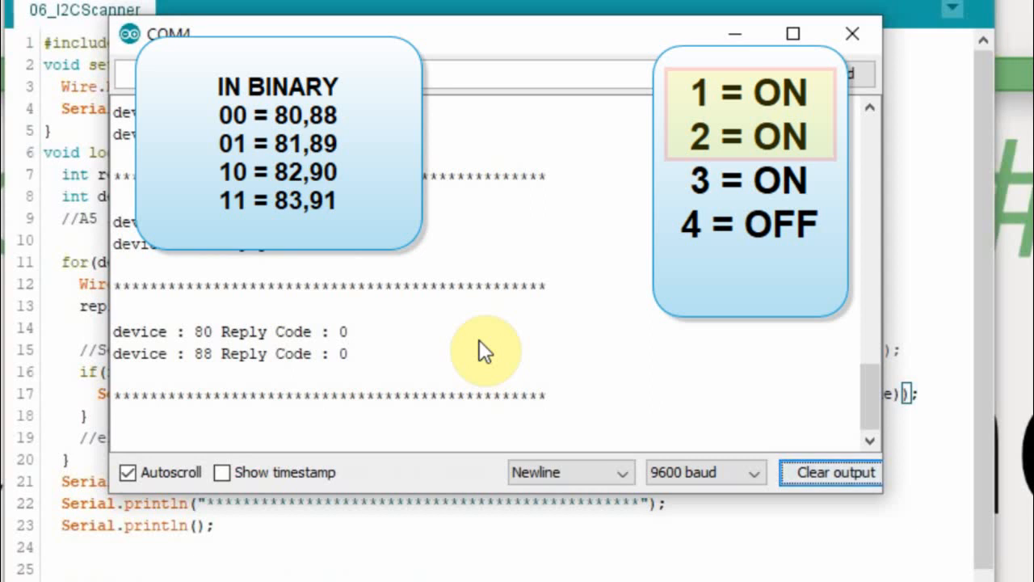
{"action": "left_click", "coordinate": [852, 34]}
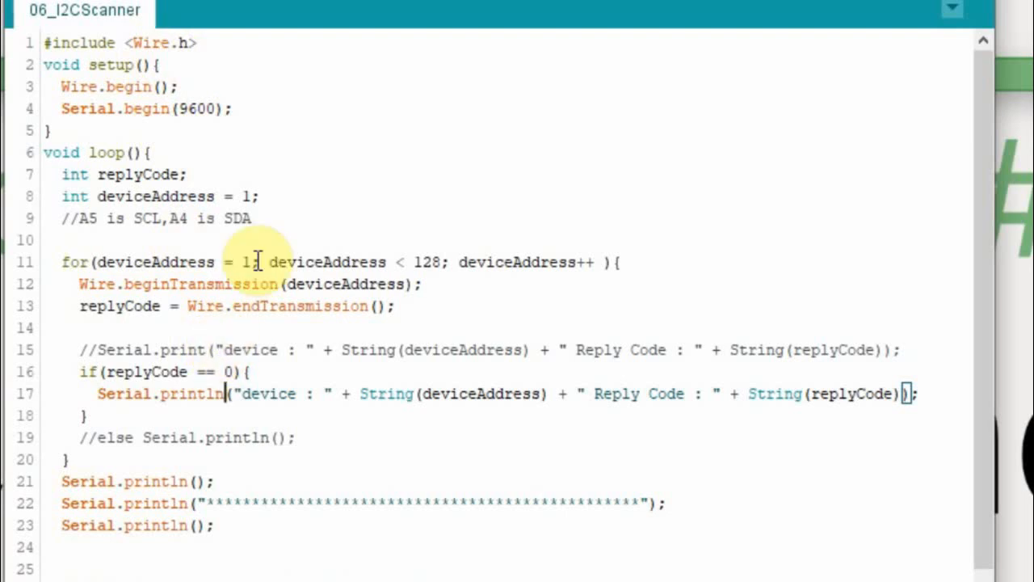
{"action": "mouse_move", "coordinate": [325, 364]}
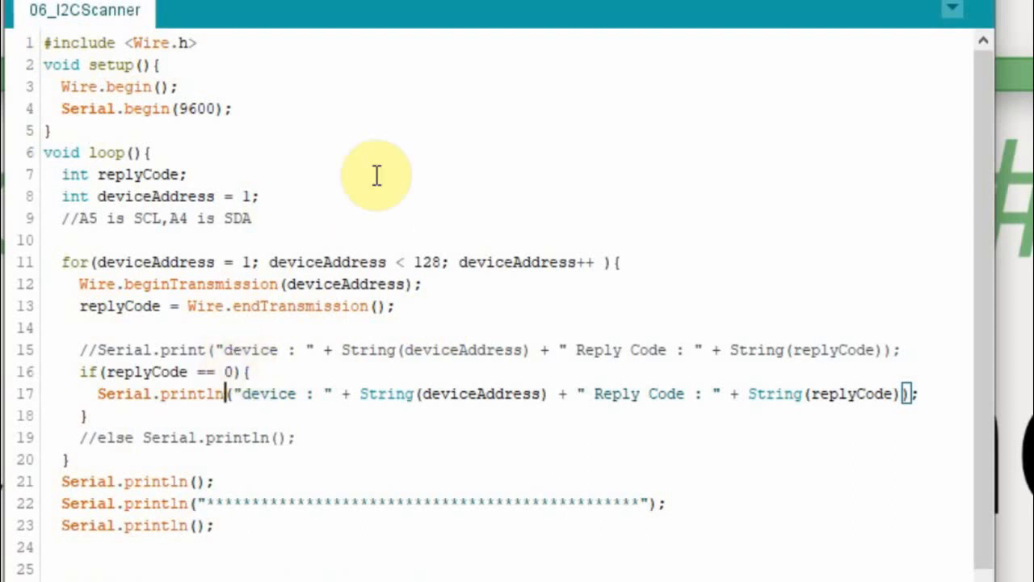
{"action": "mouse_move", "coordinate": [367, 456]}
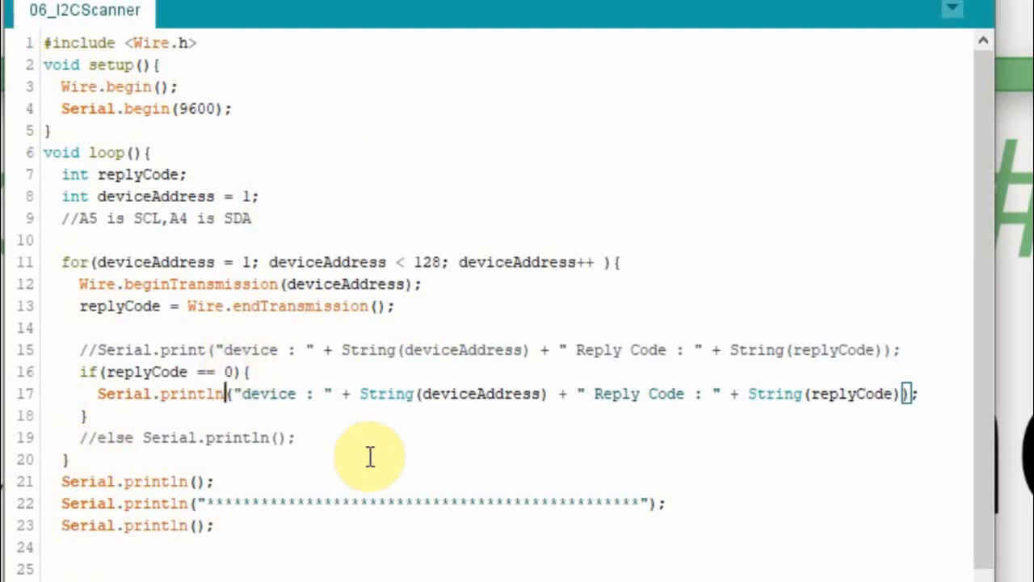
{"action": "mouse_move", "coordinate": [374, 456]}
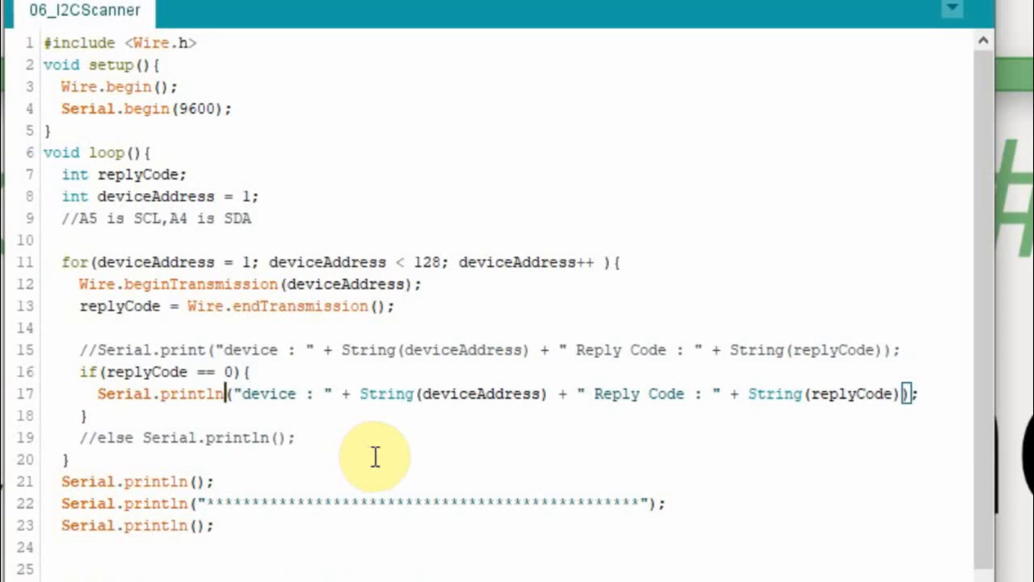